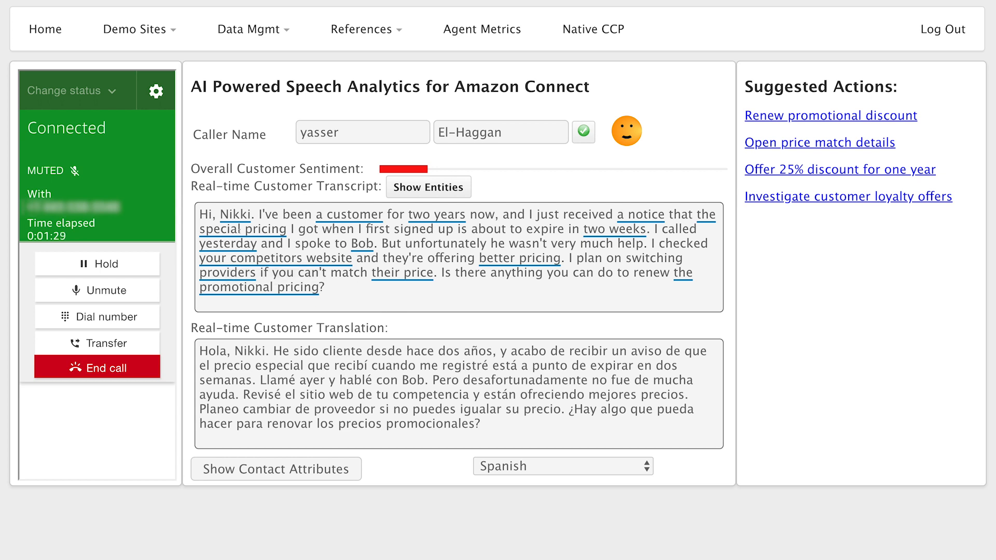
{"action": "mouse_move", "coordinate": [438, 228]}
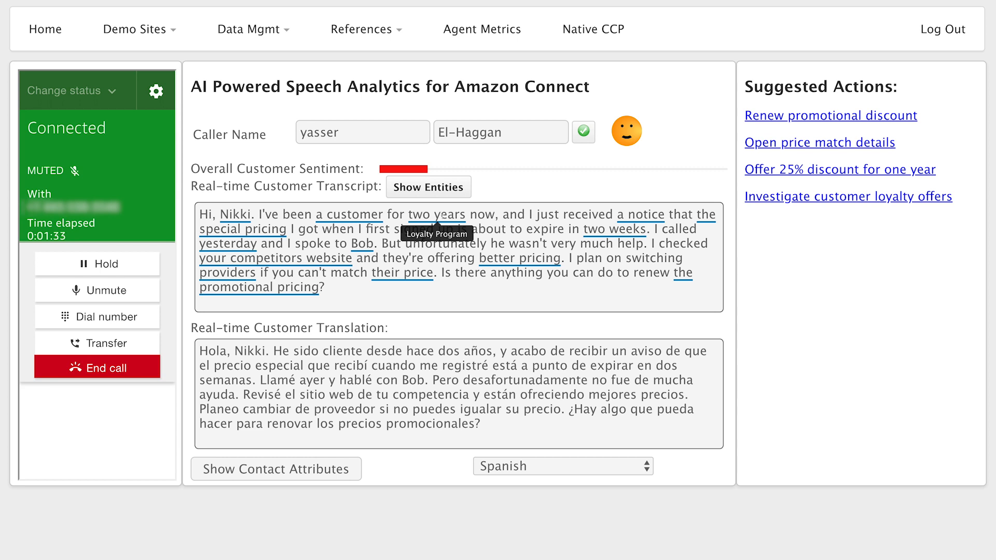
{"action": "mouse_move", "coordinate": [402, 273]}
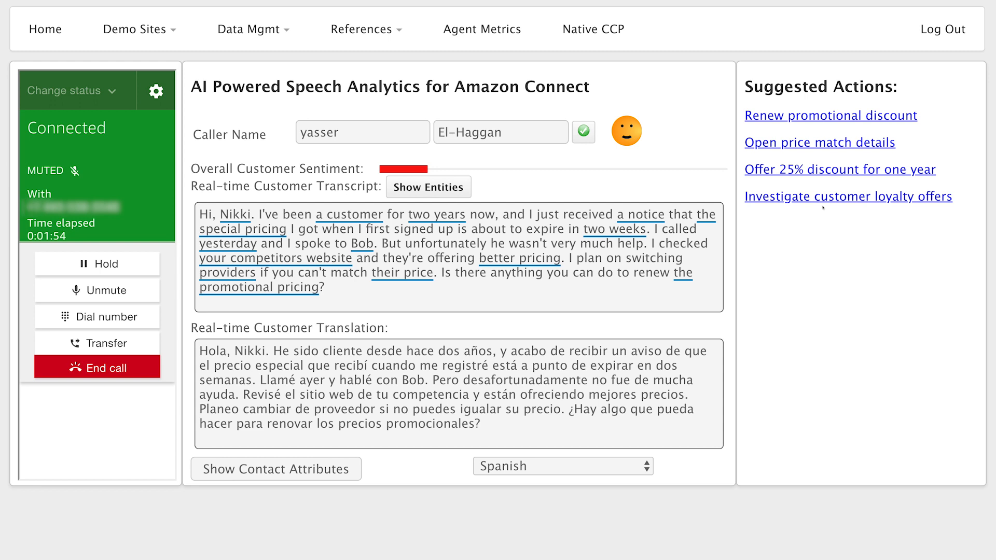
Switch the customer transcript from key phrases to detected entities and inspect their tooltips
{"action": "left_click", "coordinate": [428, 187]}
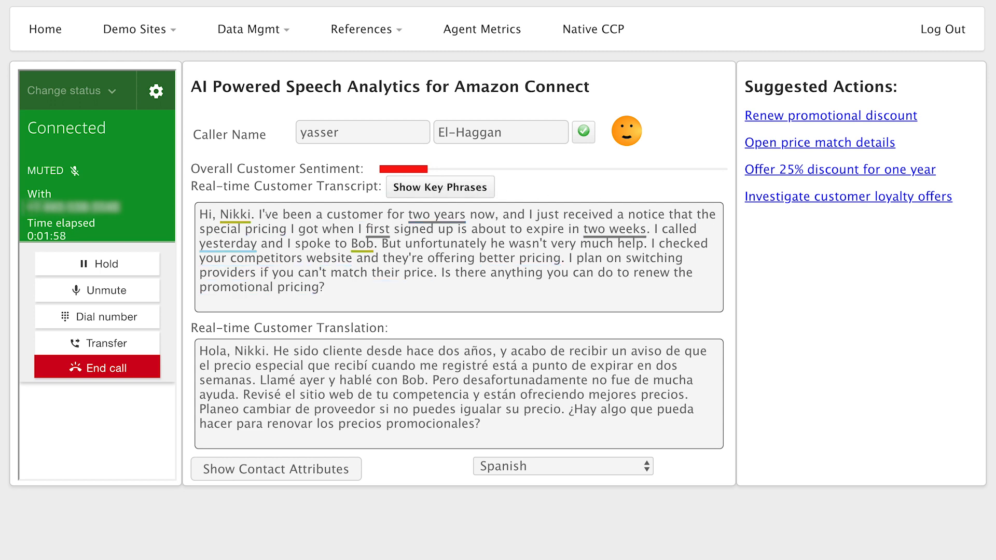
{"action": "mouse_move", "coordinate": [238, 222]}
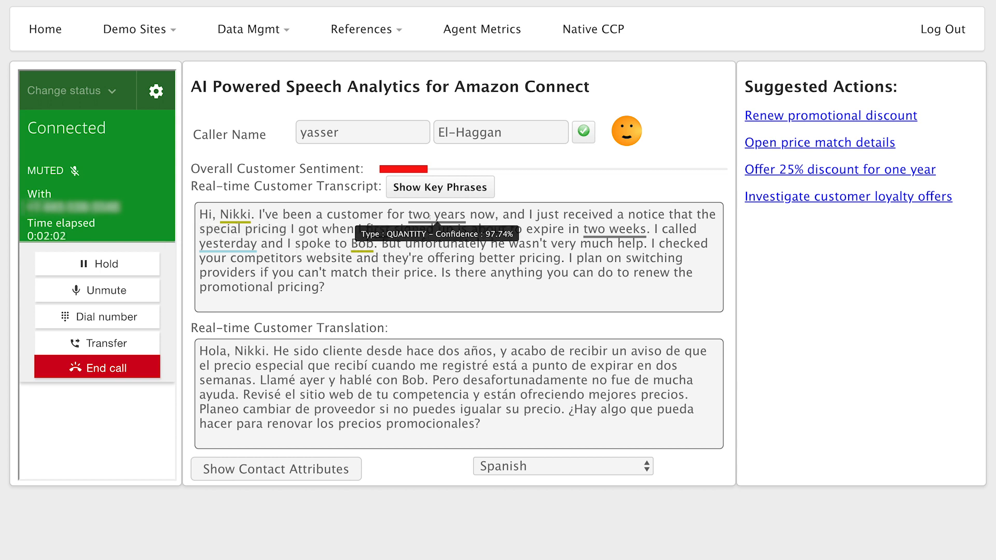
{"action": "mouse_move", "coordinate": [227, 243]}
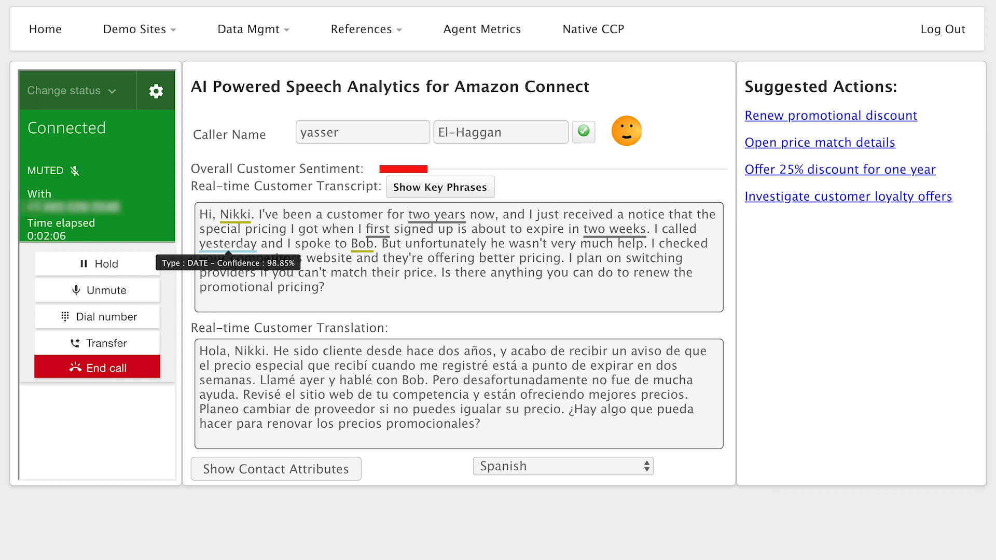
{"action": "left_click", "coordinate": [440, 185]}
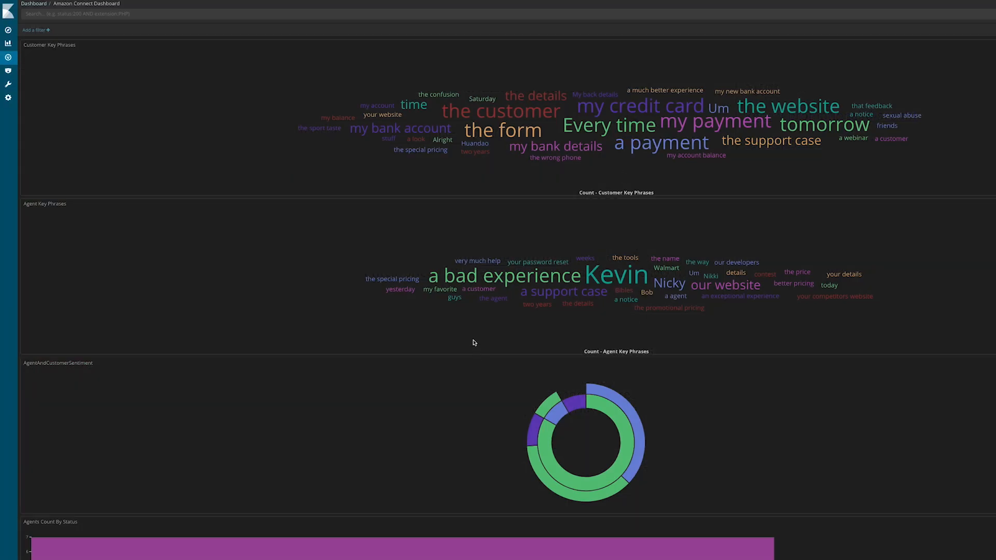
{"action": "mouse_move", "coordinate": [624, 342]}
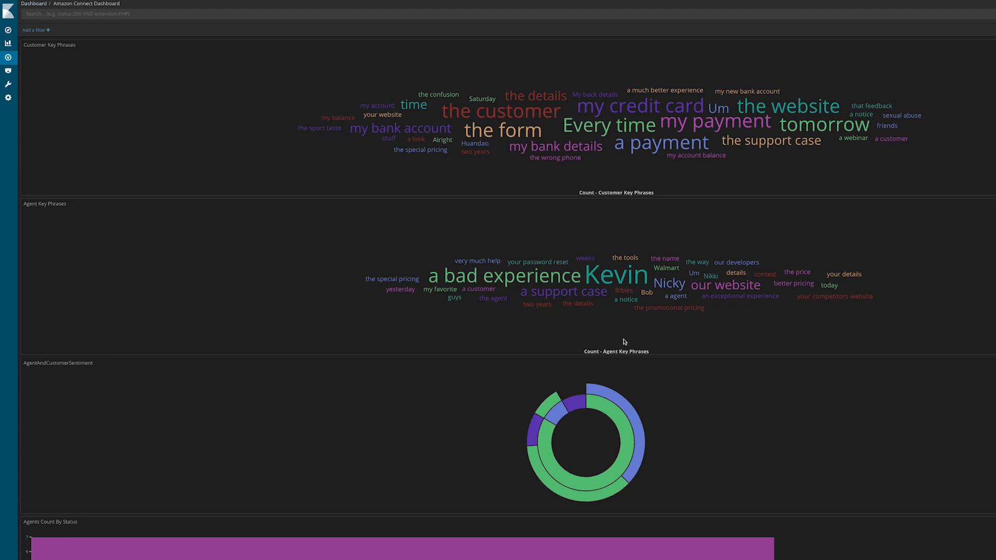
{"action": "mouse_move", "coordinate": [614, 414]}
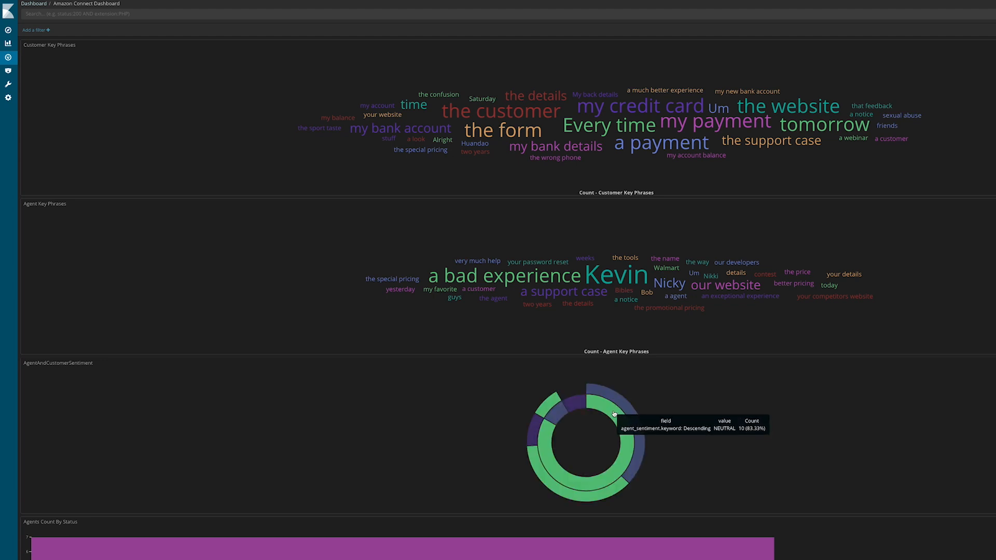
{"action": "mouse_move", "coordinate": [543, 432]}
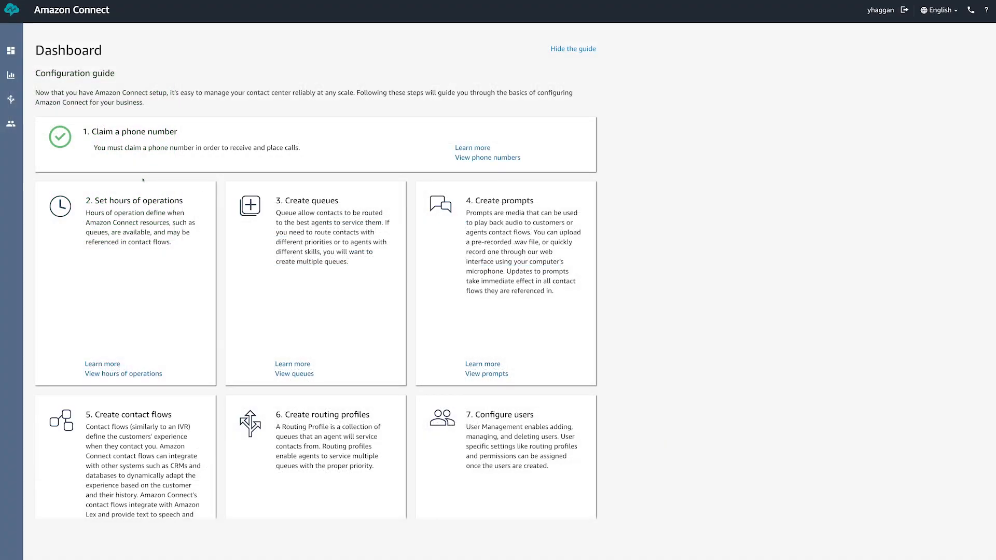
Go to Contact search from the Metrics and quality sidebar menu
{"action": "left_click", "coordinate": [11, 75]}
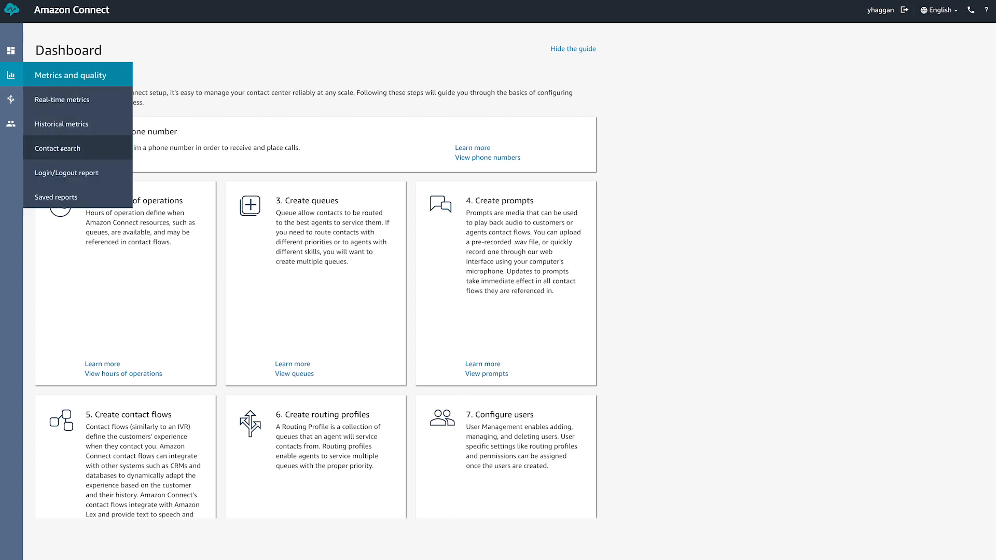
{"action": "left_click", "coordinate": [58, 148]}
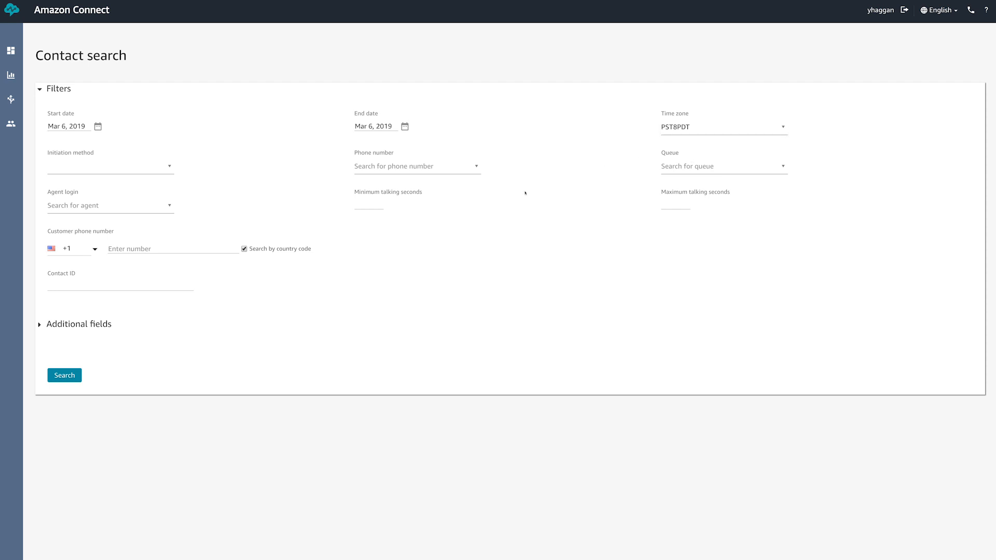
Search contacts for Mar 6, 2019 and select the 2:06 PM call from the 31 results
{"action": "left_click", "coordinate": [64, 375]}
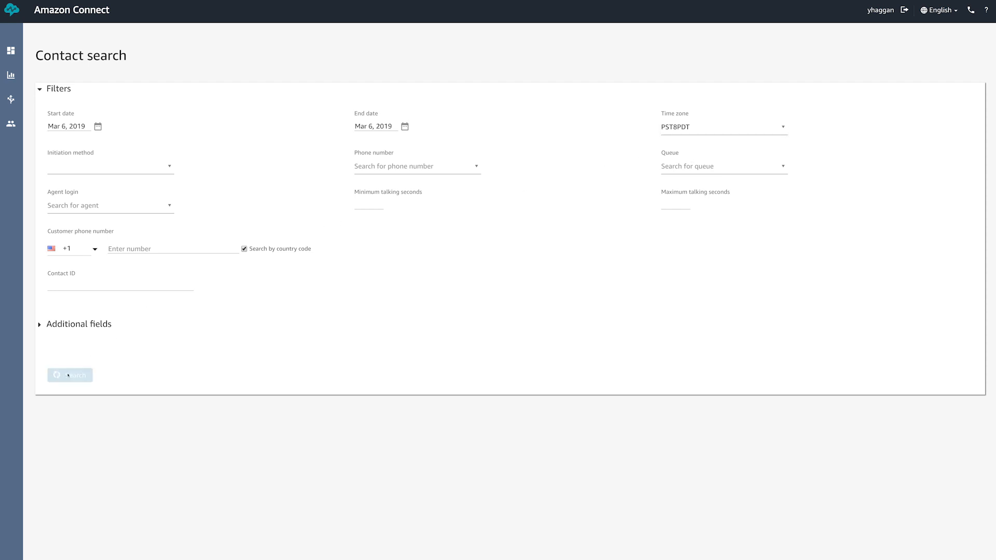
{"action": "left_click", "coordinate": [69, 374]}
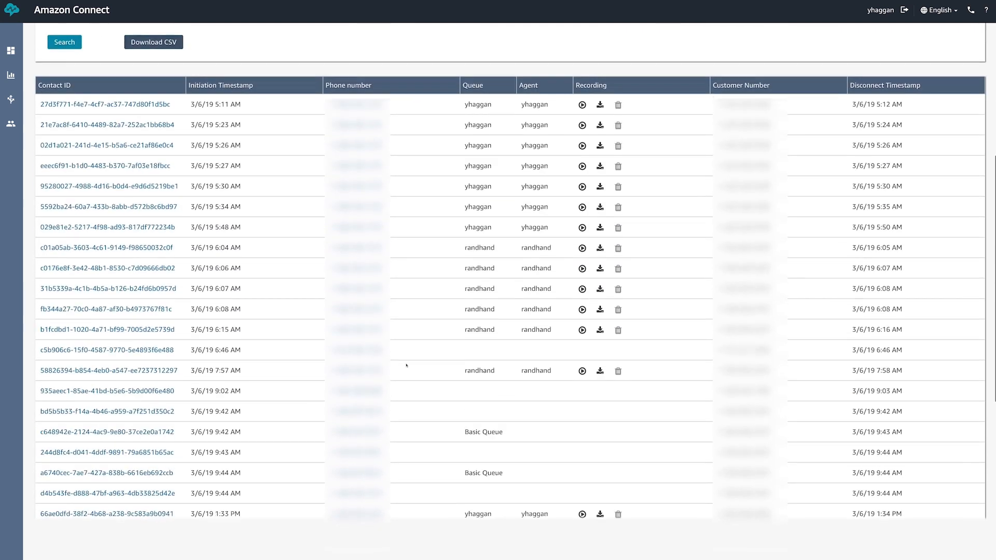
{"action": "scroll", "scroll_direction": "down", "scroll_amount": 3}
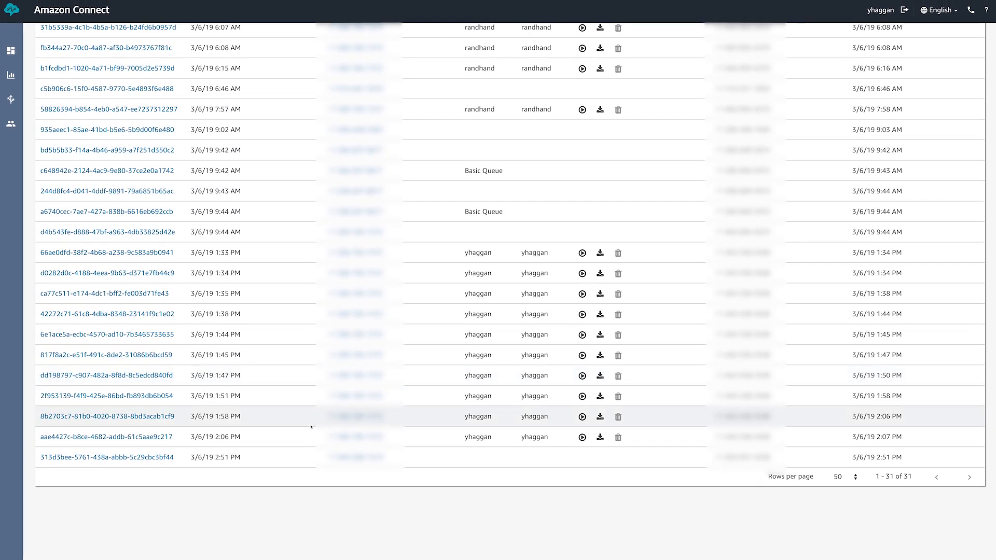
{"action": "mouse_move", "coordinate": [266, 437]}
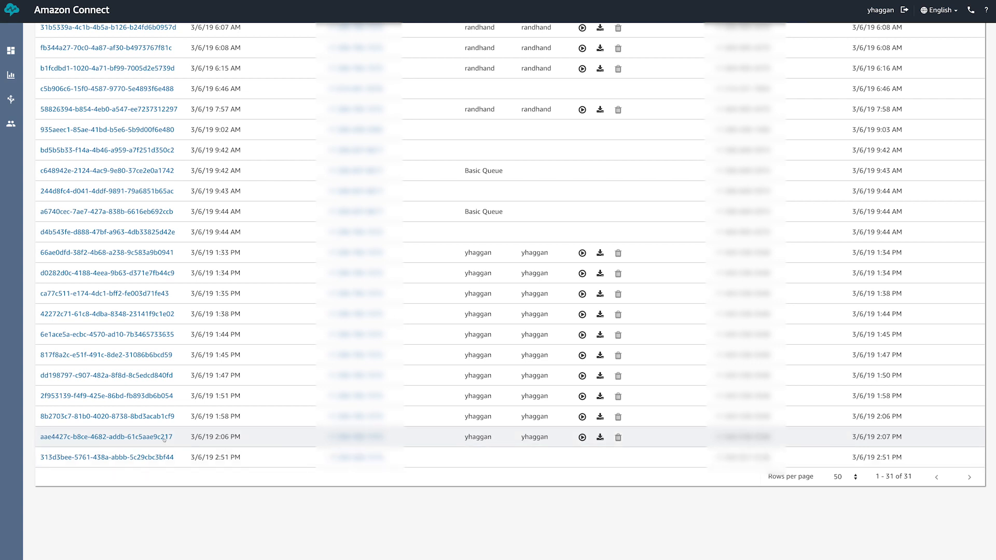
{"action": "left_click", "coordinate": [107, 437]}
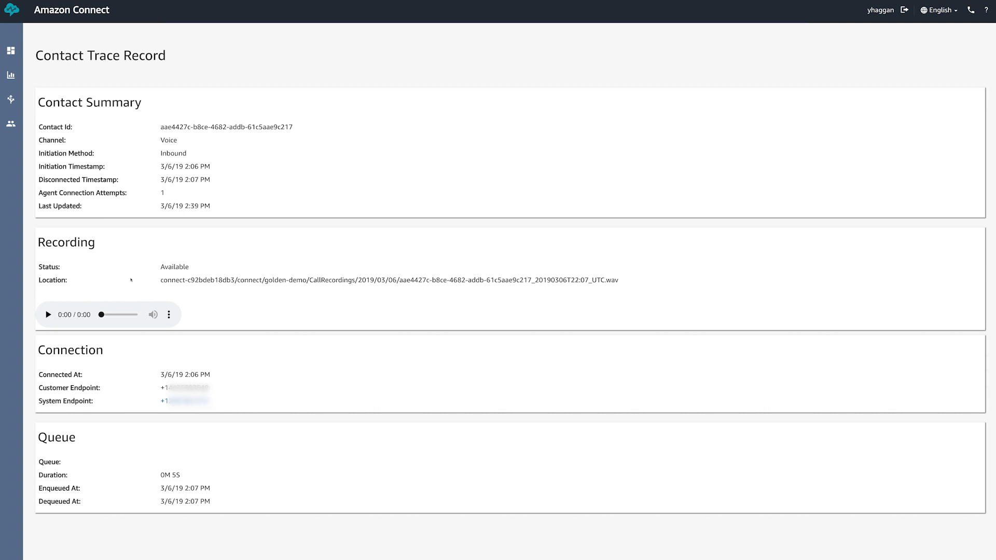
Scroll the trace record down to the customerTranscript and Negative customerSentiment attributes
{"action": "scroll", "scroll_direction": "down", "scroll_amount": 3}
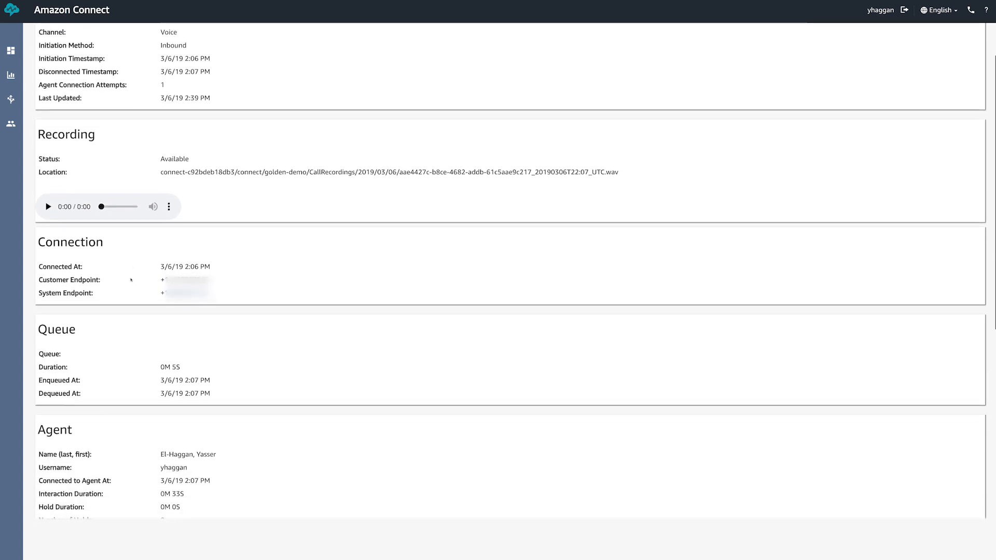
{"action": "scroll", "scroll_direction": "down", "scroll_amount": 3}
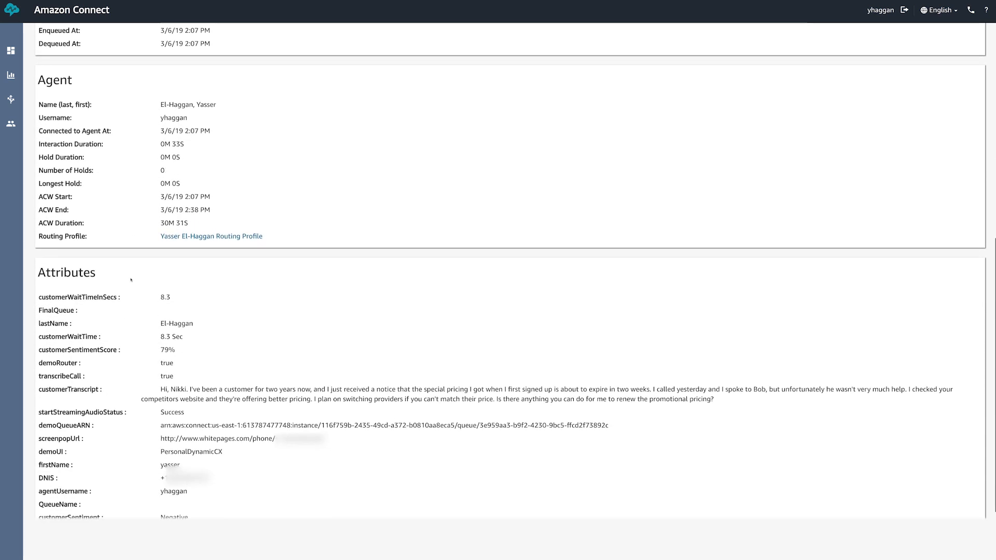
{"action": "scroll", "scroll_direction": "down", "scroll_amount": 3}
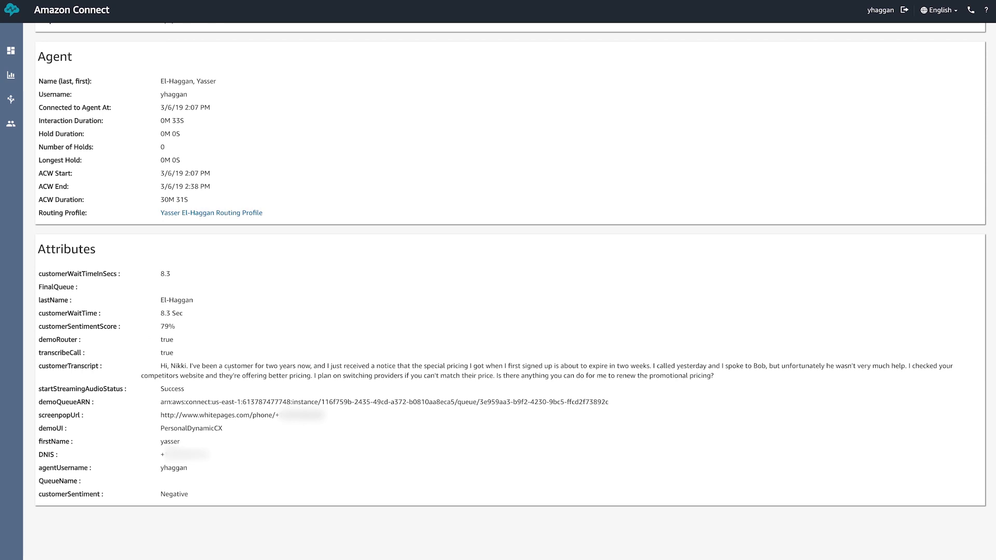